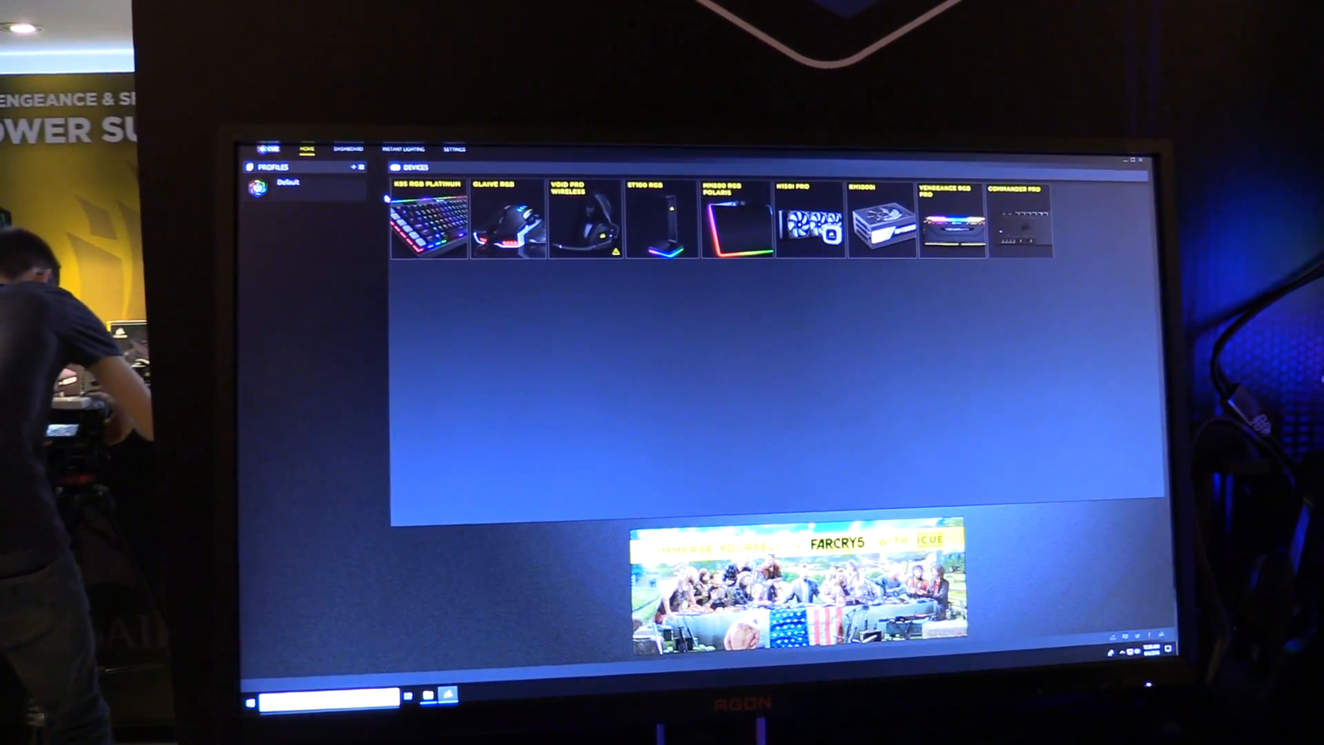
- Select the K95 RGB Platinum tile to show its per-key rainbow lighting layout
click(427, 219)
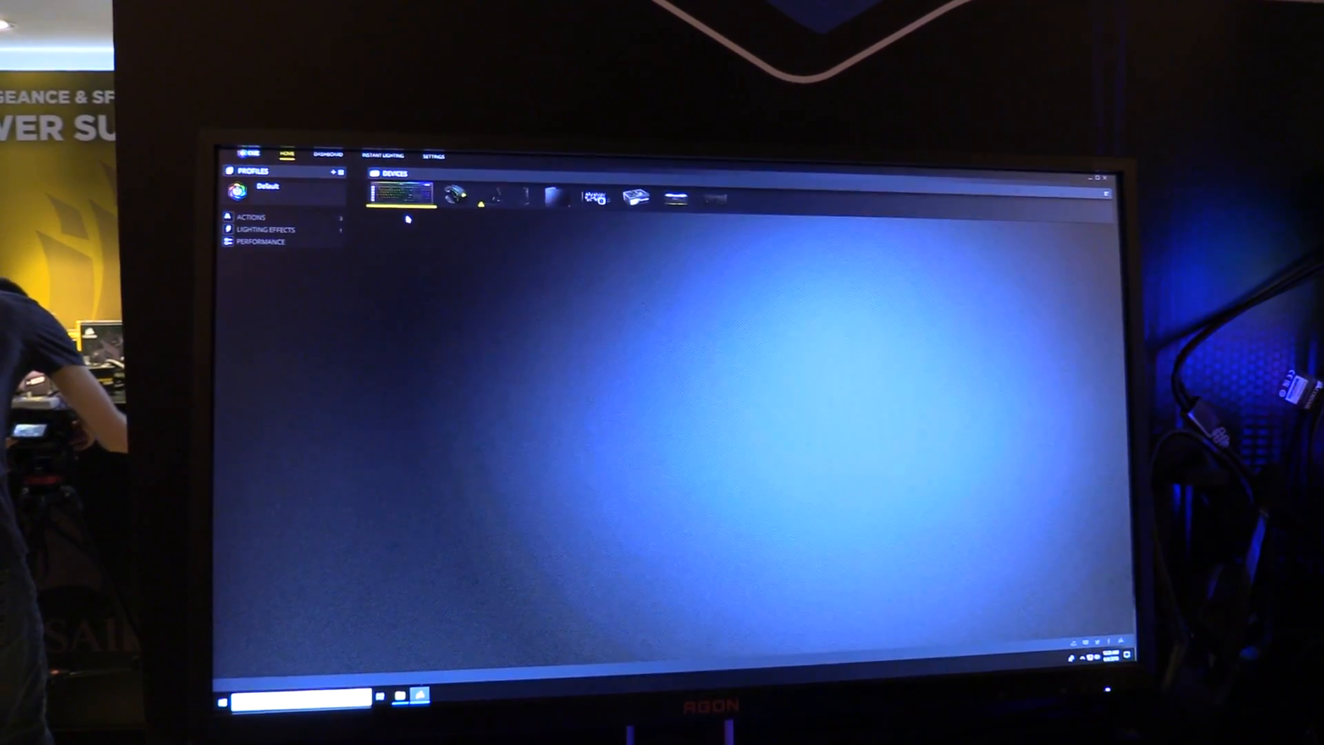
click(399, 195)
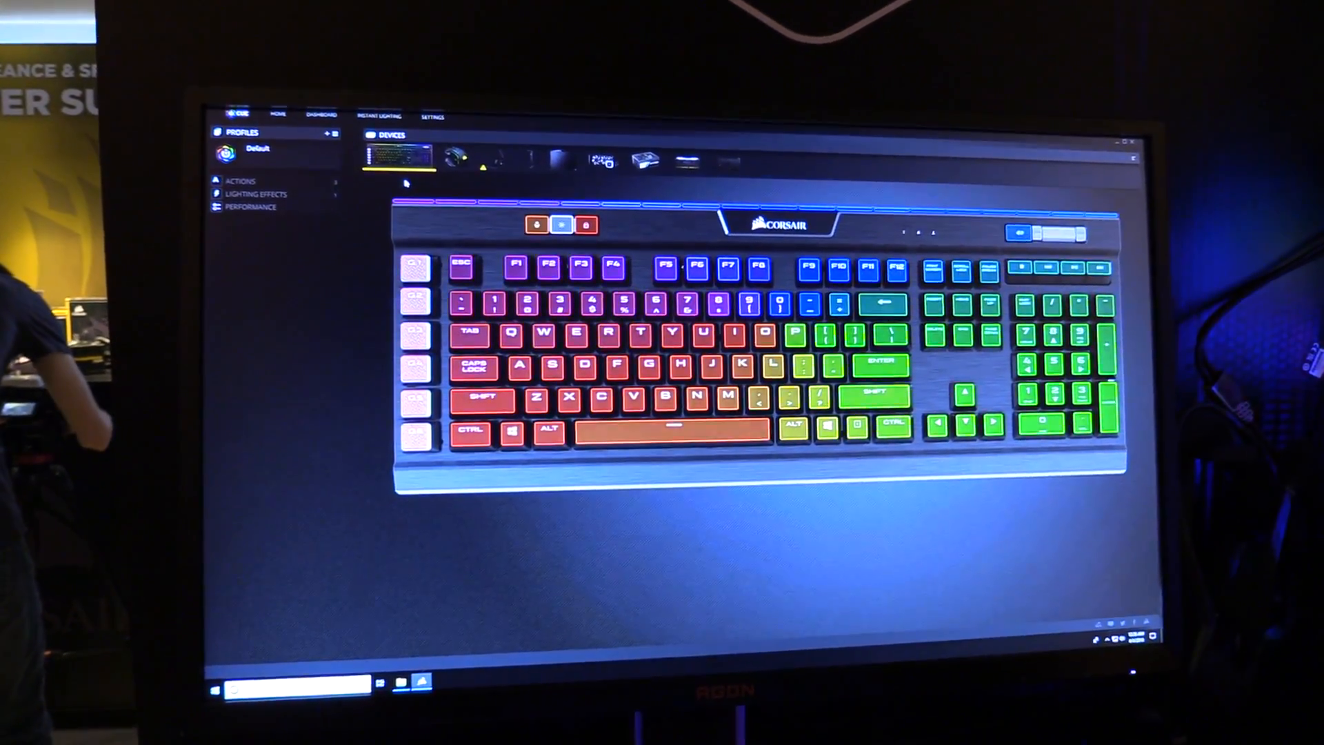